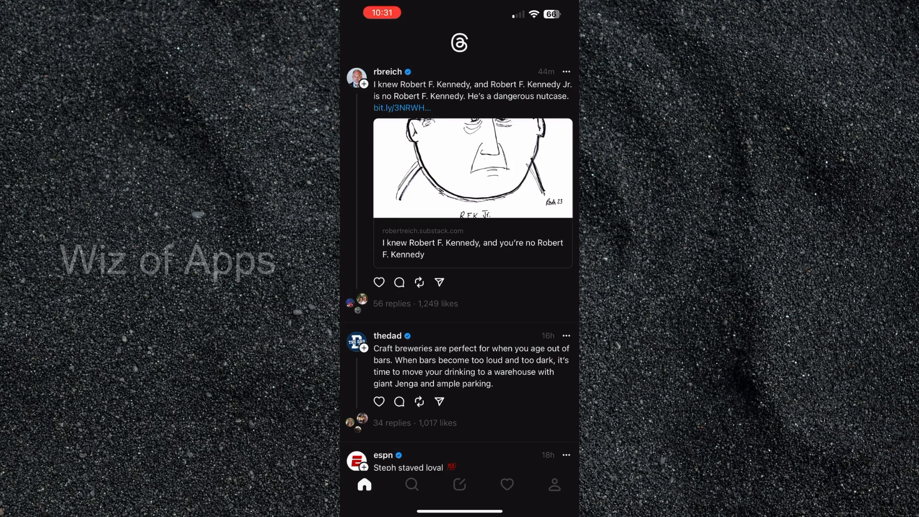
# - Open your own Threads profile showing the bio 'This is my bio!'
pyautogui.scroll(-3)
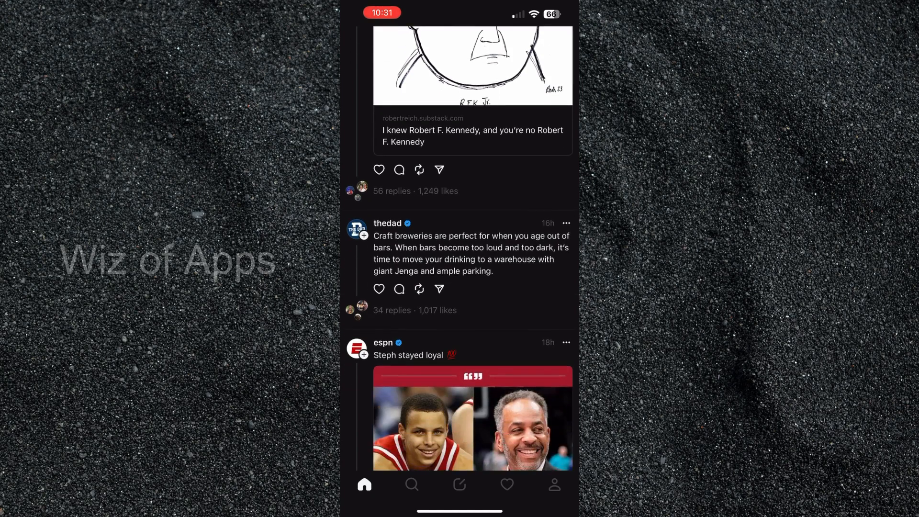
pyautogui.scroll(3)
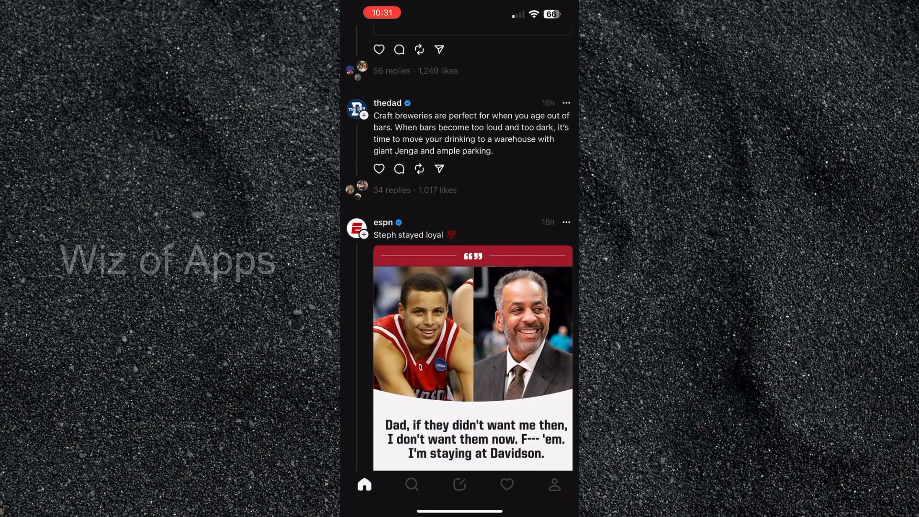
pyautogui.click(552, 484)
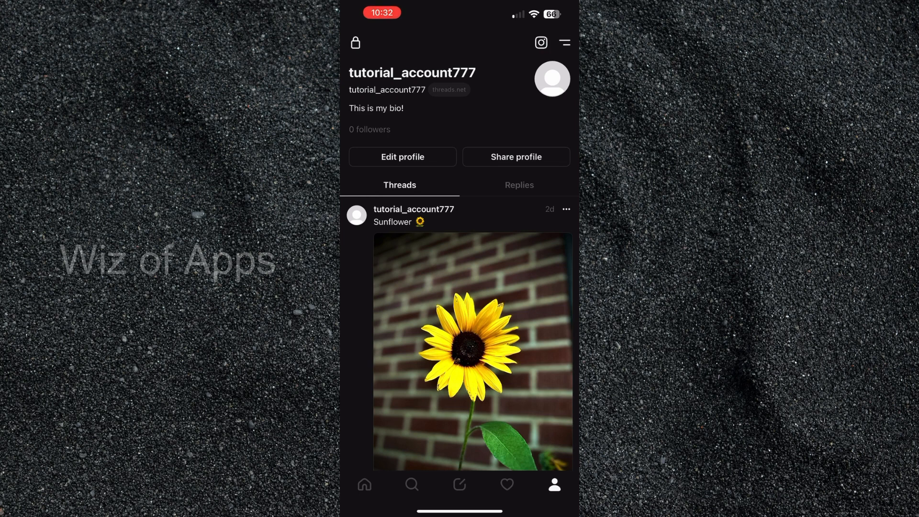
# - Edit the bio to read 'This is my new bio!' and save the profile
pyautogui.click(402, 157)
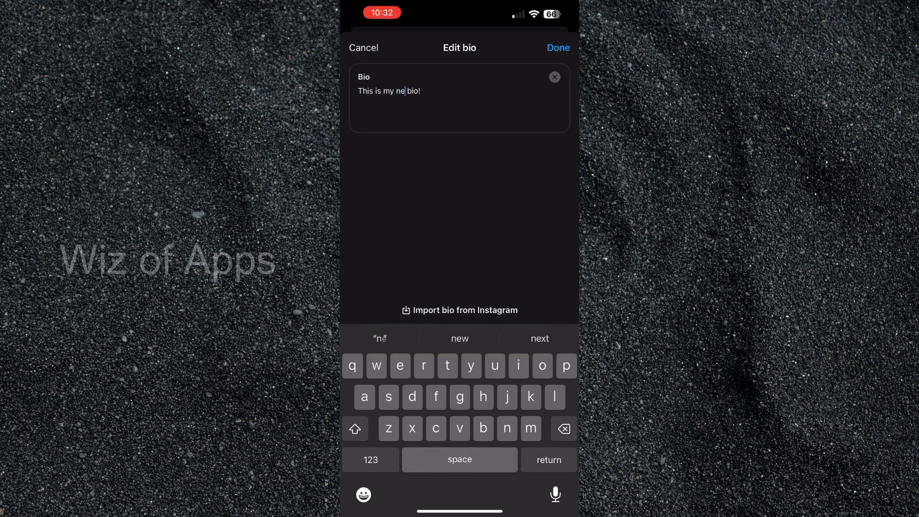
pyautogui.write('w')
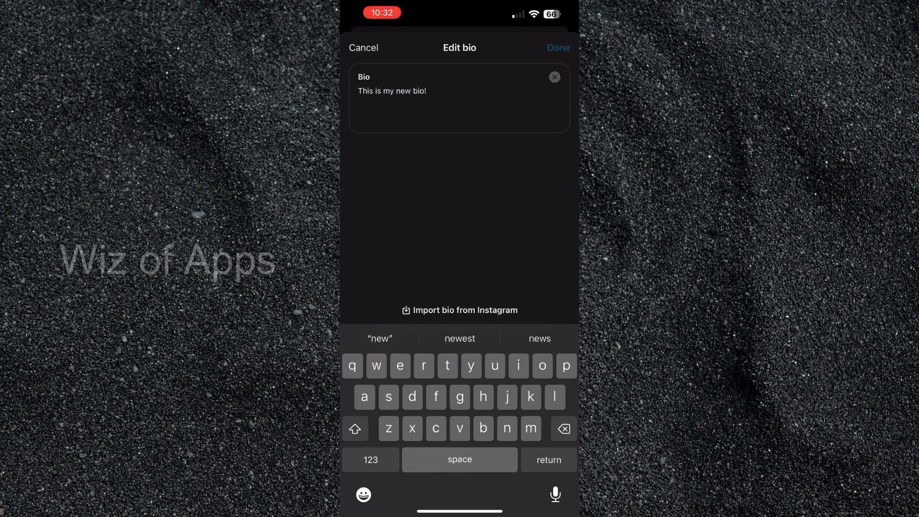
pyautogui.click(556, 47)
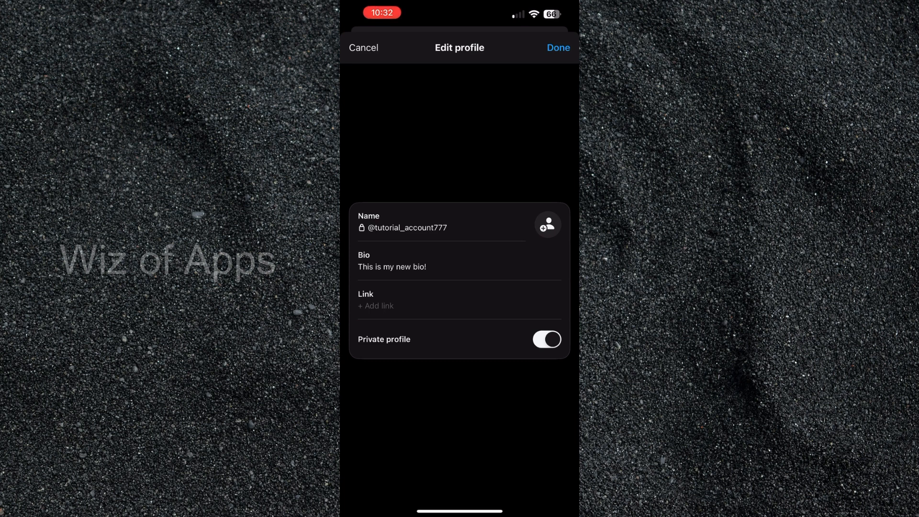
pyautogui.click(557, 47)
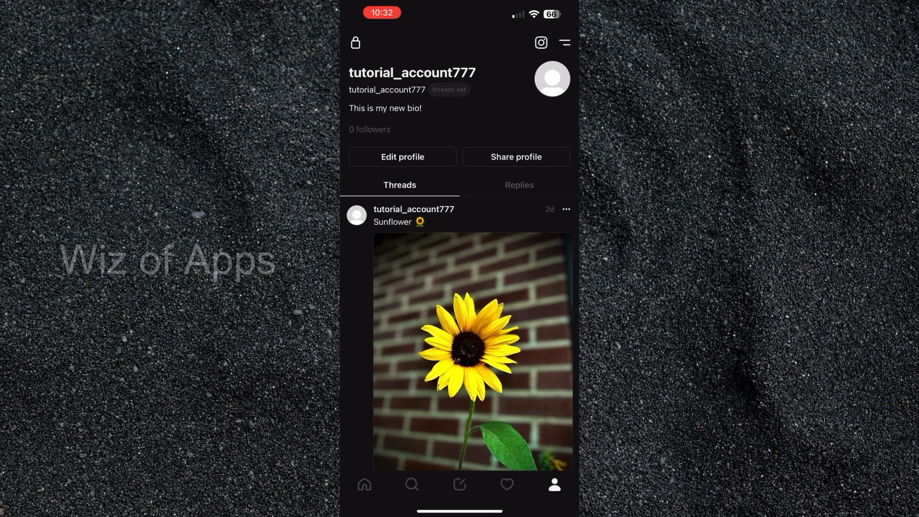
# - Import the Instagram bio 'This is my bio from instagram!' into the bio field
pyautogui.click(402, 156)
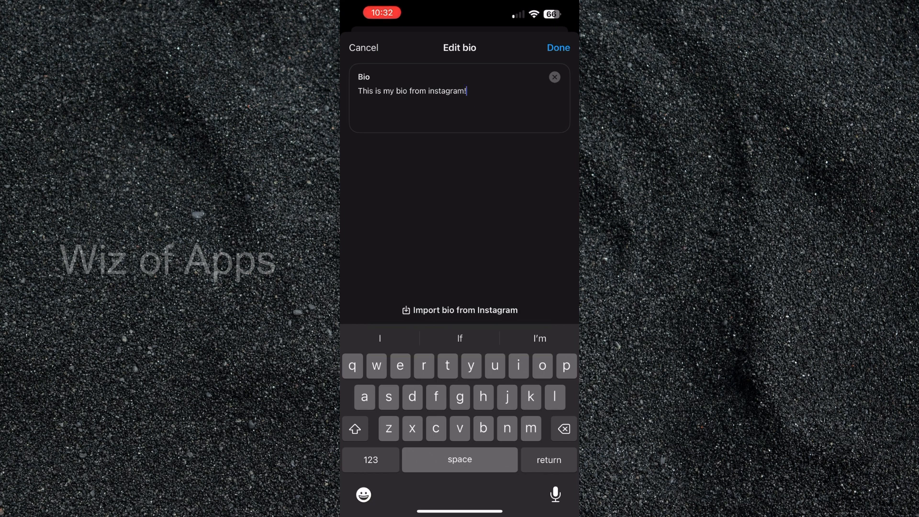
pyautogui.click(556, 47)
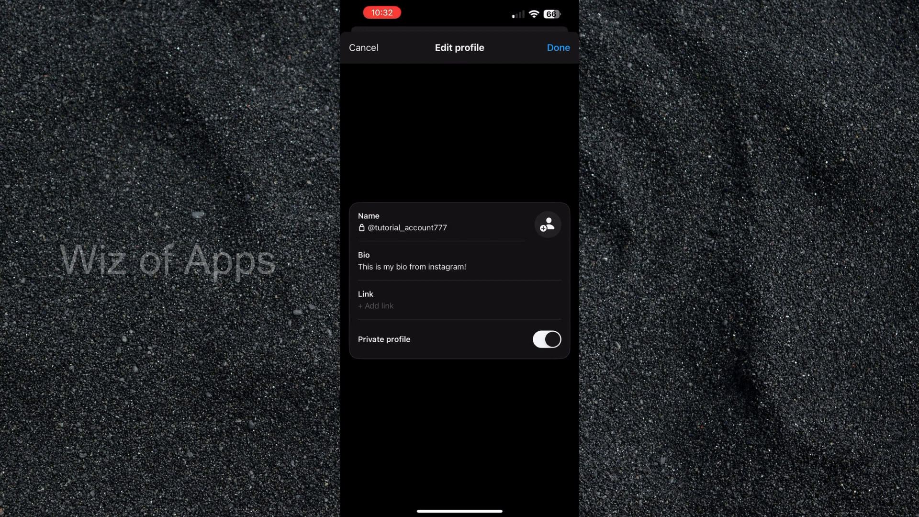
# - Save the profile with the imported Instagram bio and return to the profile page
pyautogui.click(557, 47)
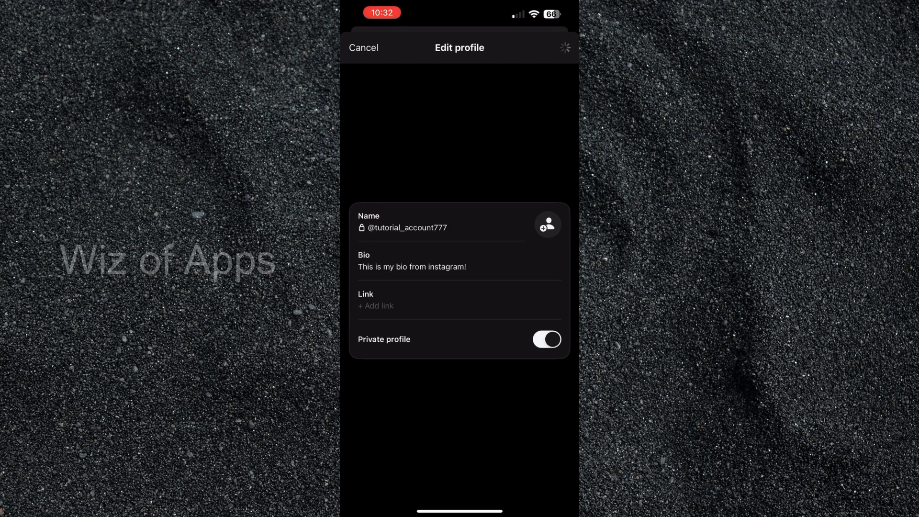
pyautogui.click(363, 47)
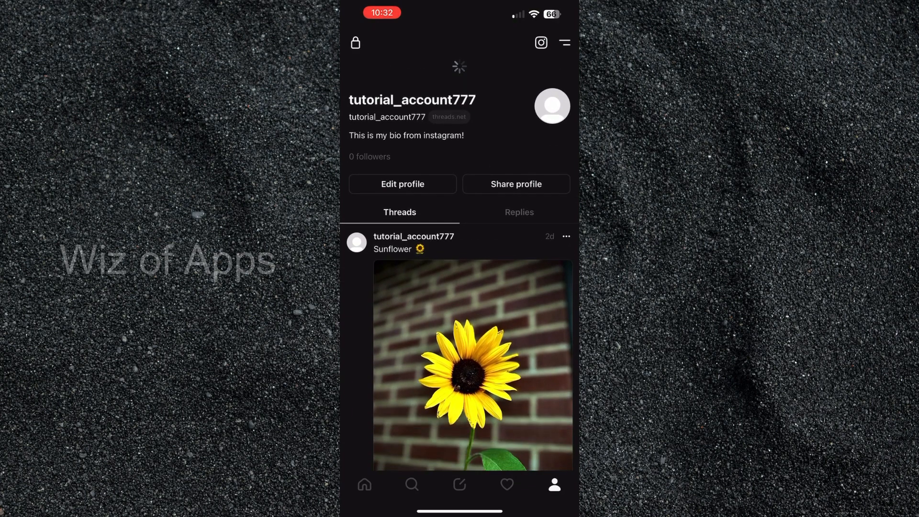